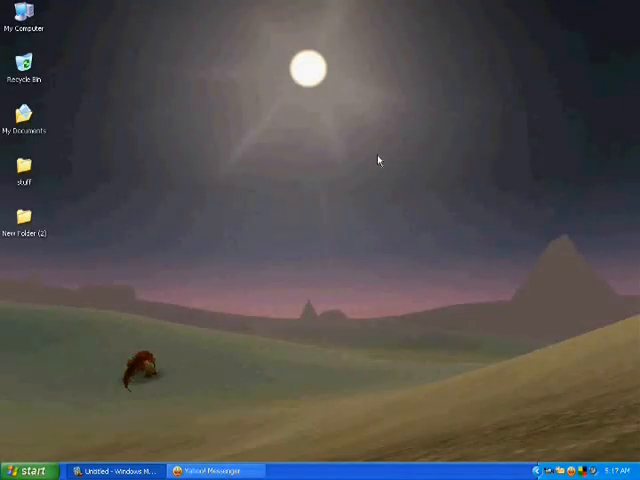
pyautogui.moveTo(117, 279)
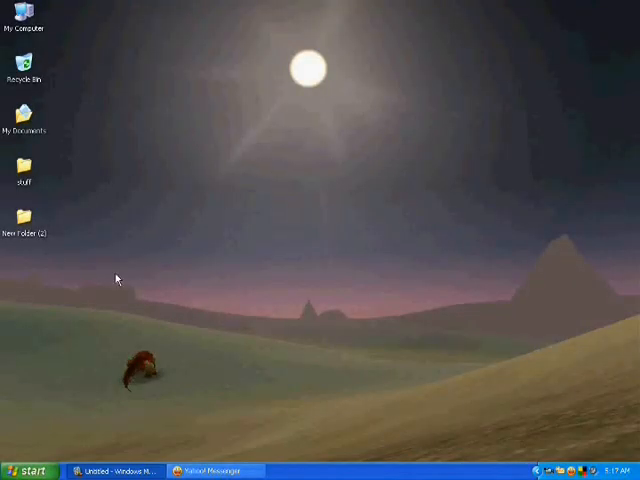
# - Expand the Start menu's All Programs list to reach the Accessories group
pyautogui.click(28, 470)
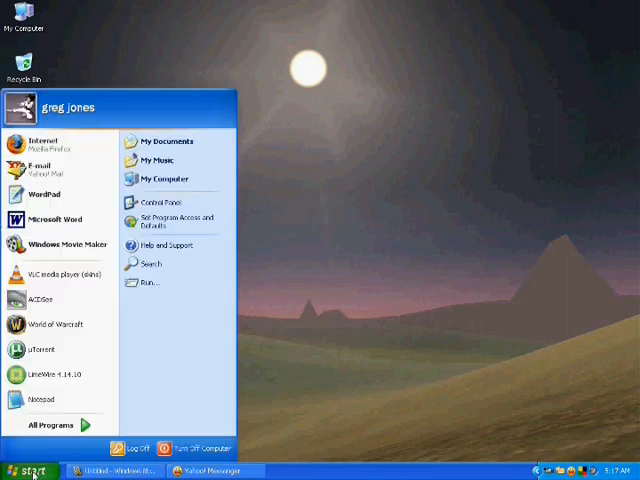
pyautogui.moveTo(50, 425)
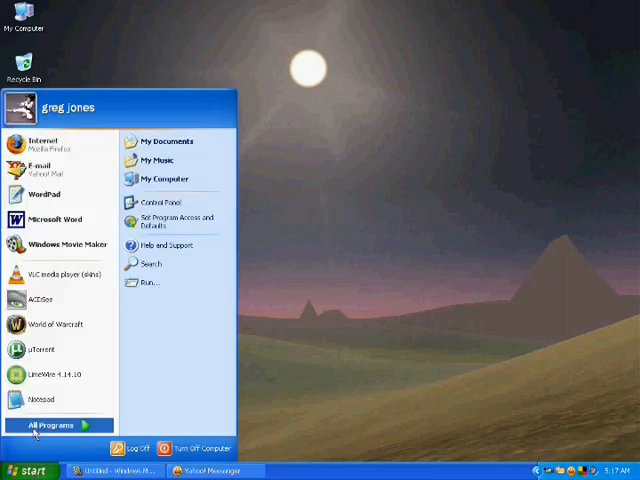
pyautogui.click(51, 425)
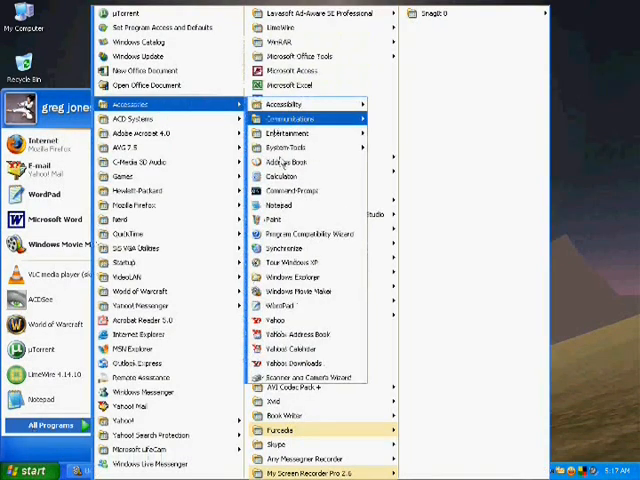
pyautogui.moveTo(285, 220)
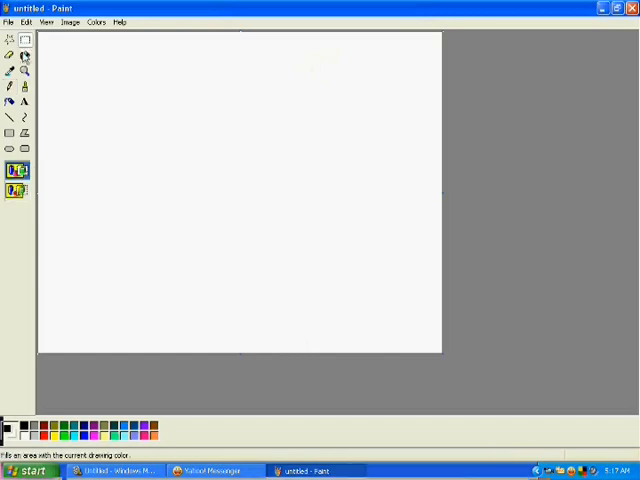
# - Drag out two small rectangular selection areas on the blank canvas
pyautogui.moveTo(100, 78); pyautogui.dragTo(140, 102)
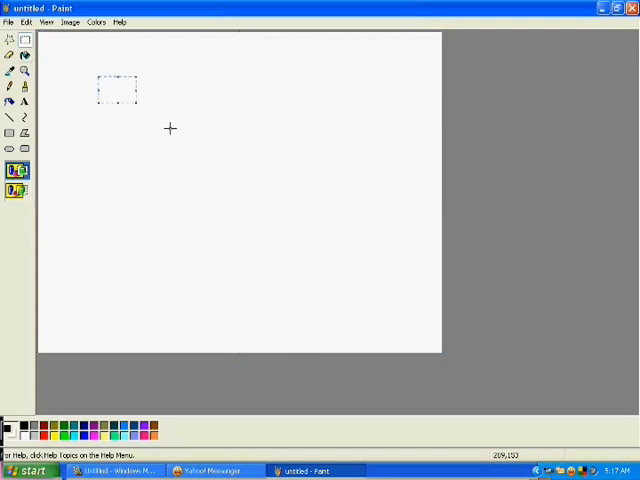
pyautogui.moveTo(115, 90); pyautogui.dragTo(165, 135)
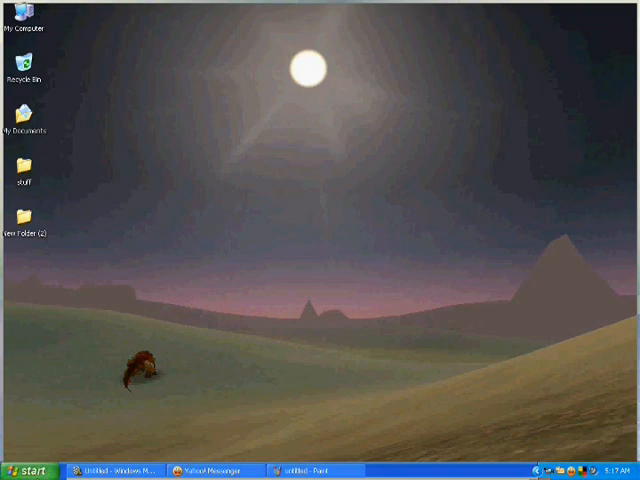
# - Launch Firefox on google.com from Start, then return to the untitled Paint window
pyautogui.click(28, 470)
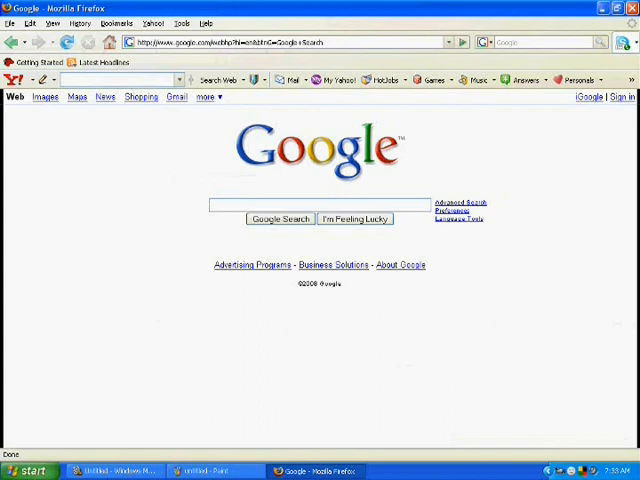
pyautogui.click(208, 471)
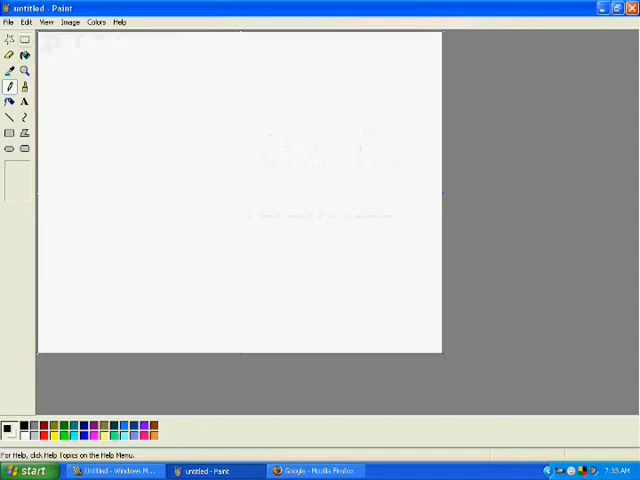